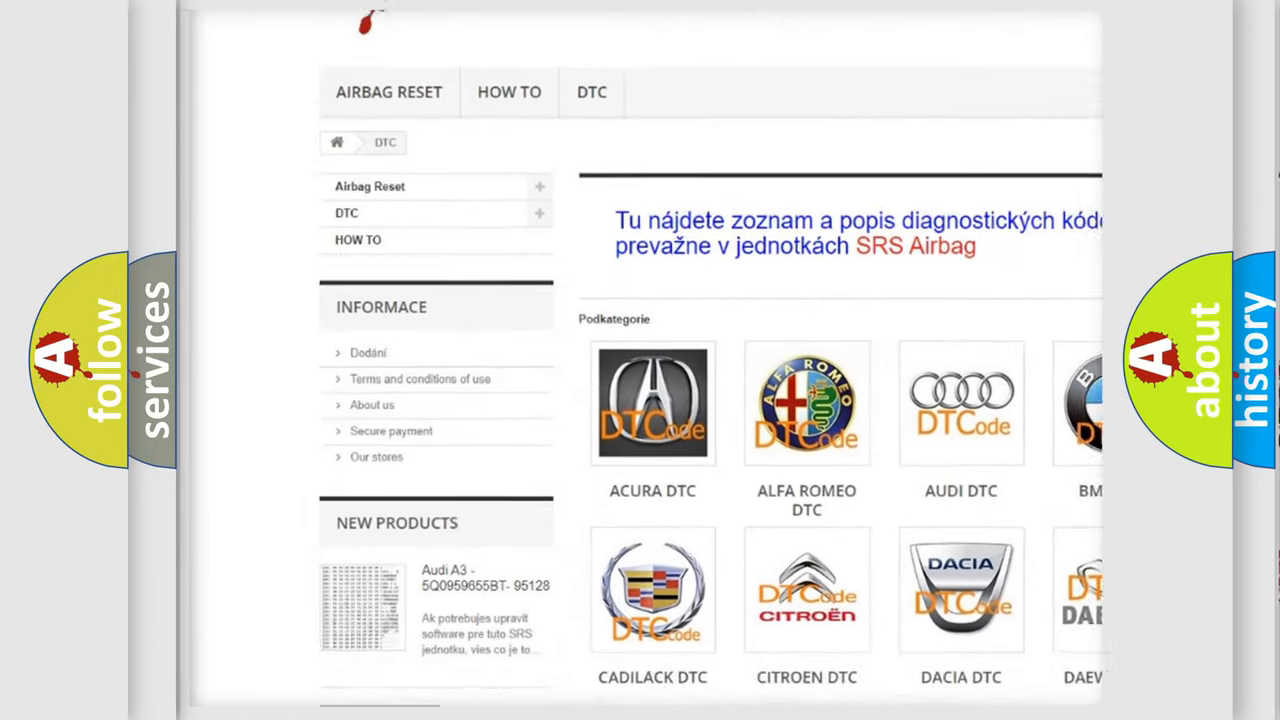
scroll("down", 3)
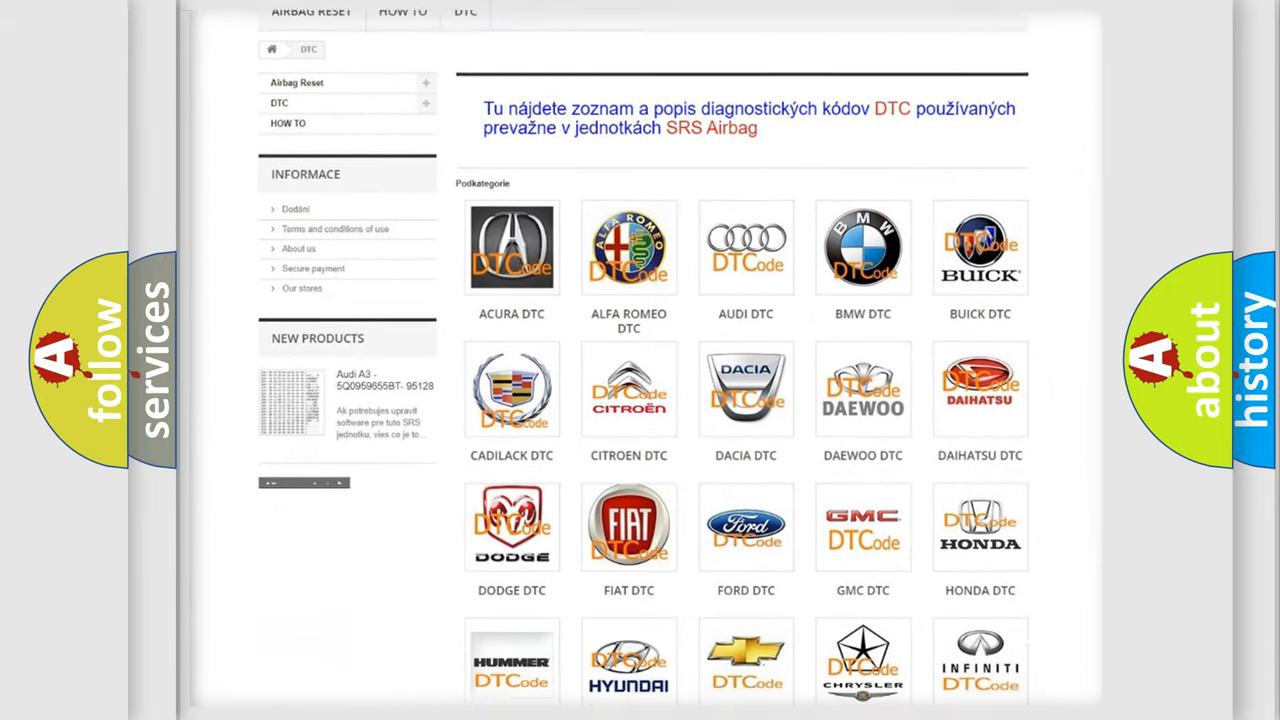
scroll("down", 3)
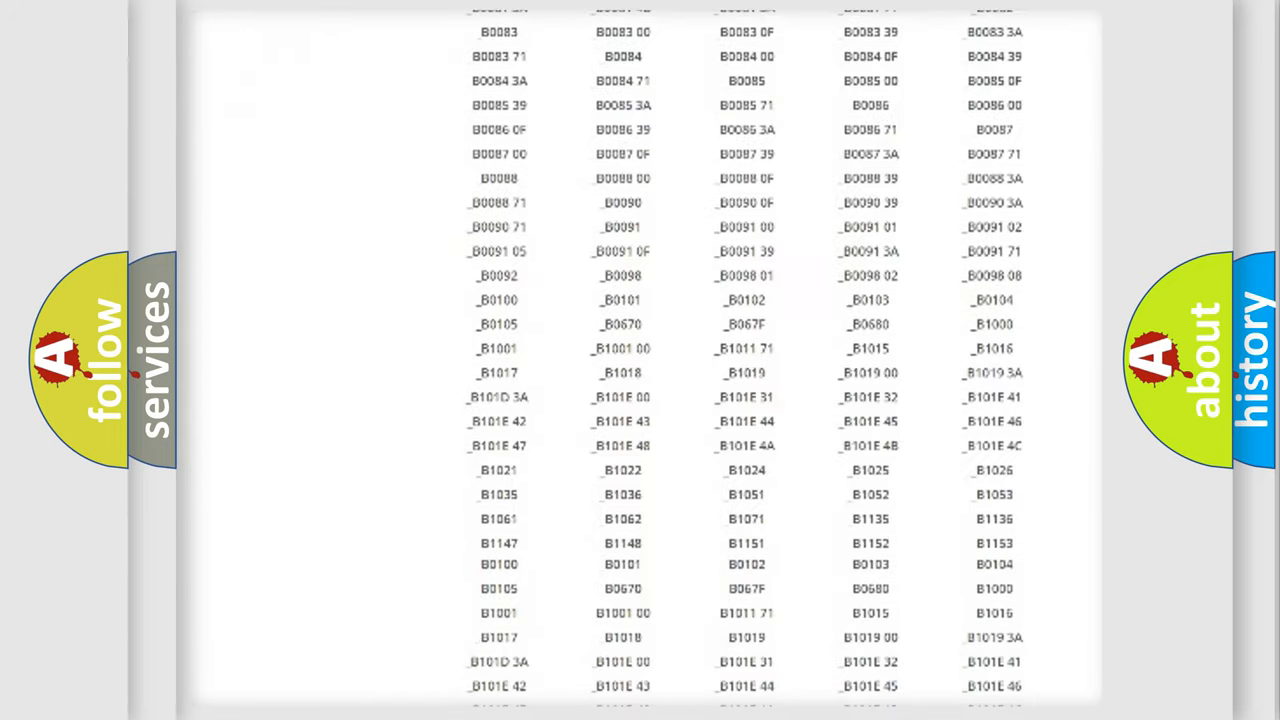
scroll("up", 3)
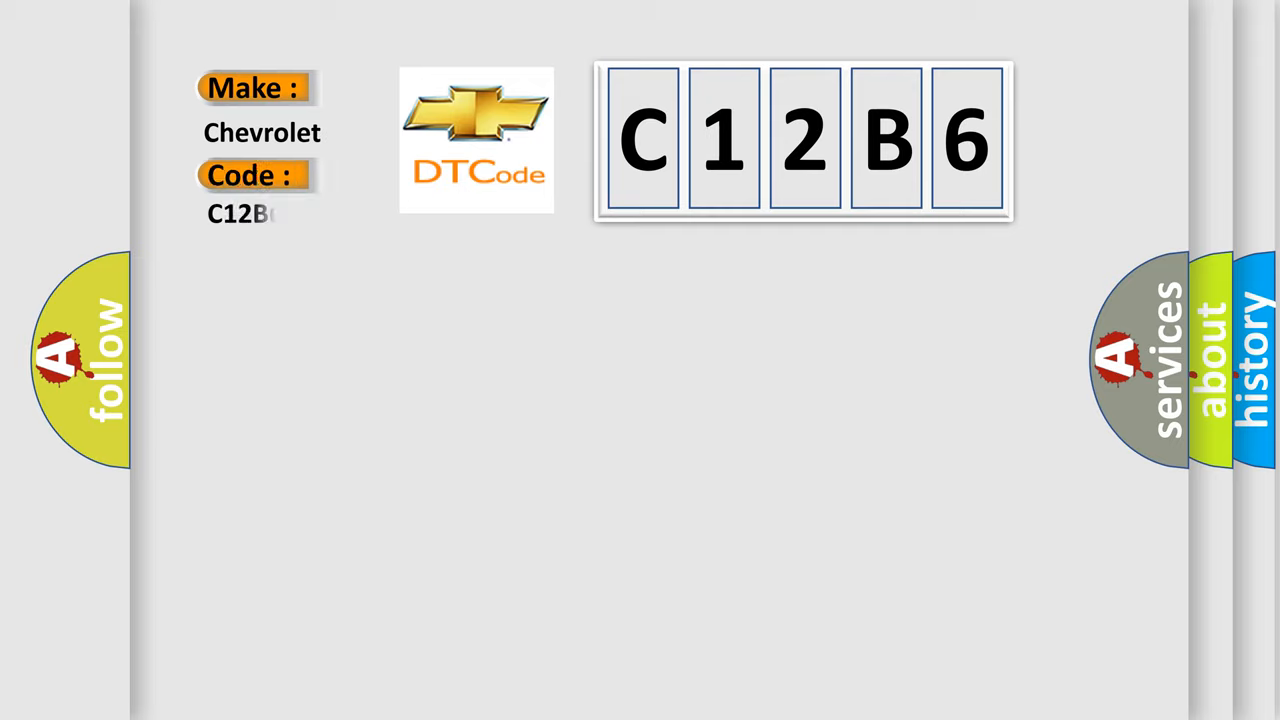
type("6")
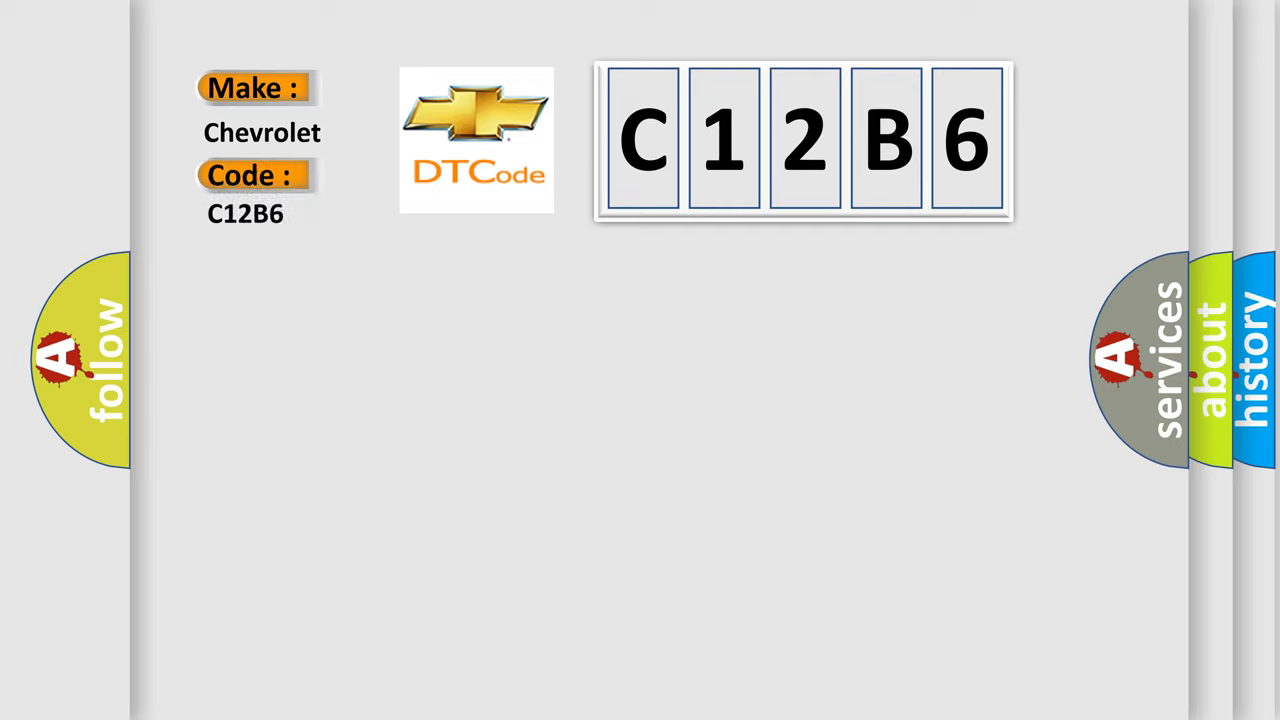